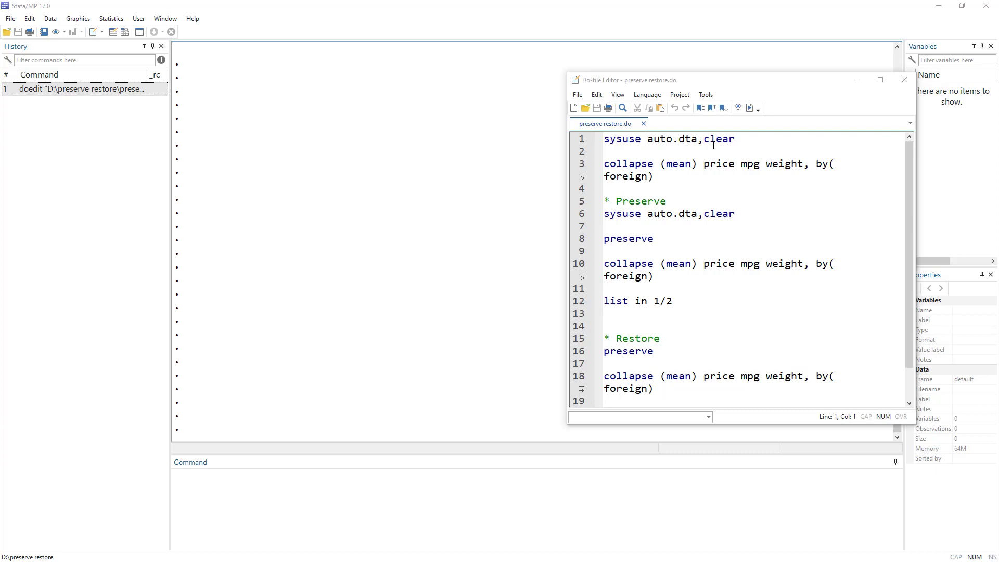
mouse_move(652, 136)
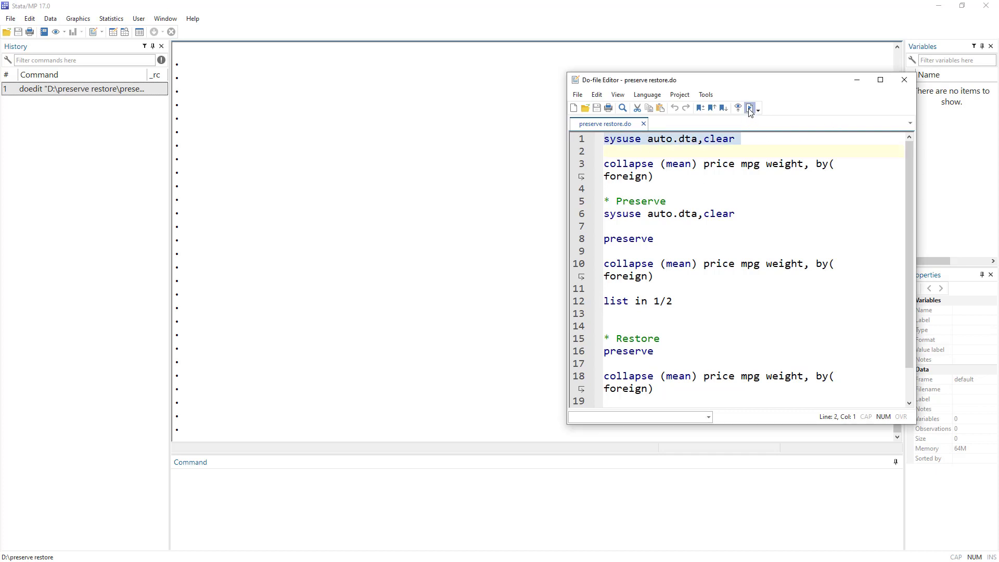
Step: Run 'sysuse auto.dta, clear' to load the 1978 automobile data
left_click(750, 108)
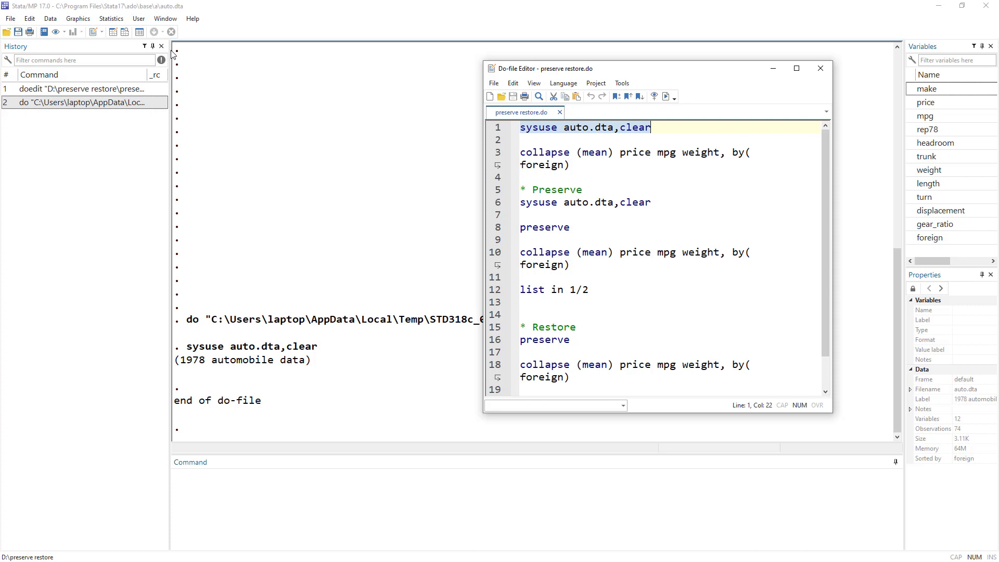
mouse_move(929, 119)
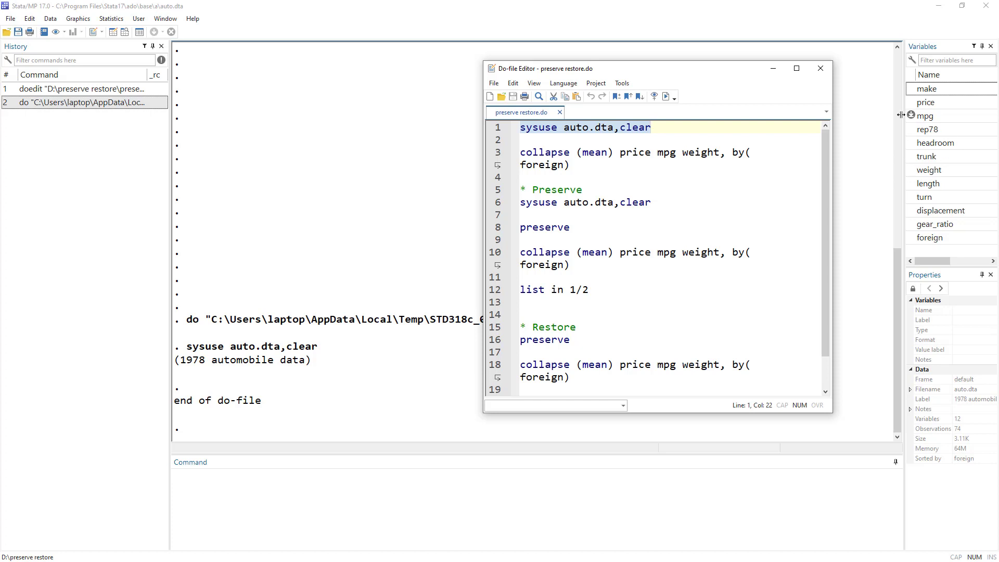
mouse_move(928, 237)
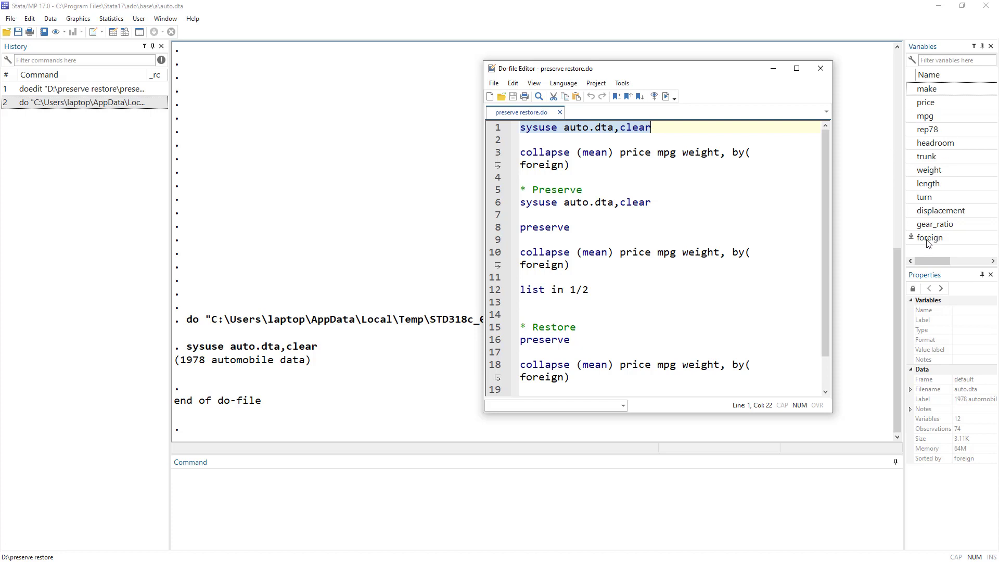
mouse_move(113, 22)
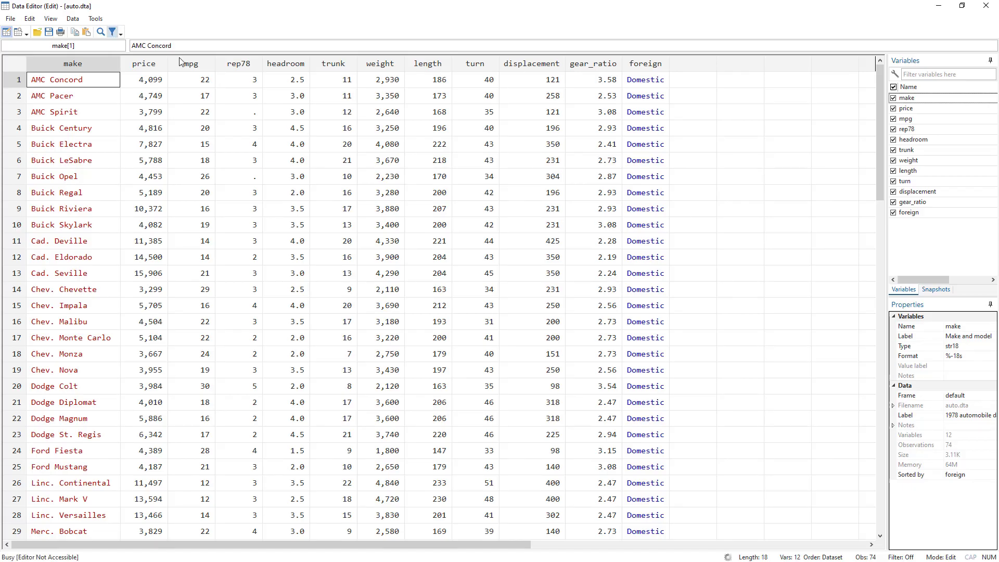
Step: Scroll through the 74 car records in the Data Editor
scroll("down", 3)
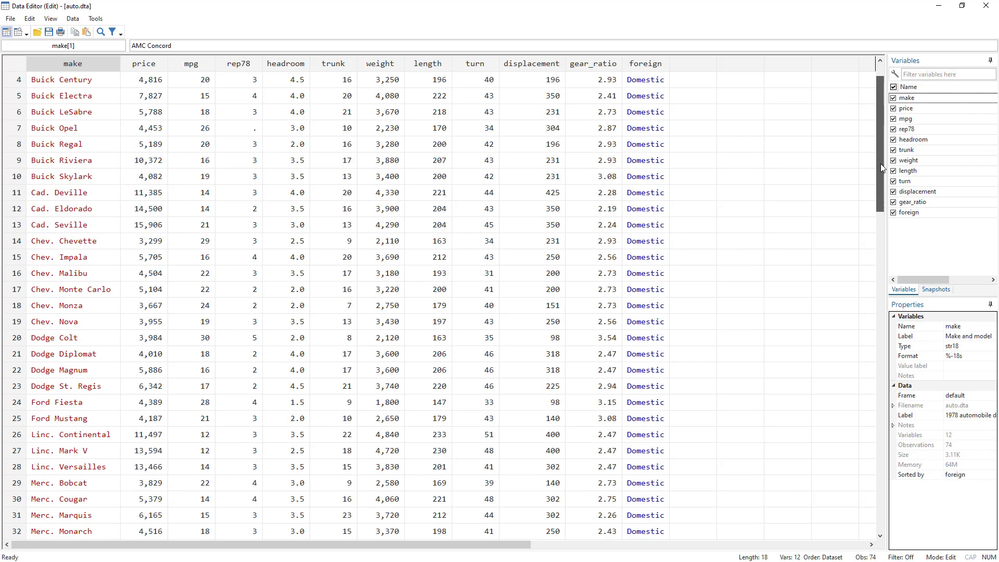
scroll("up", 3)
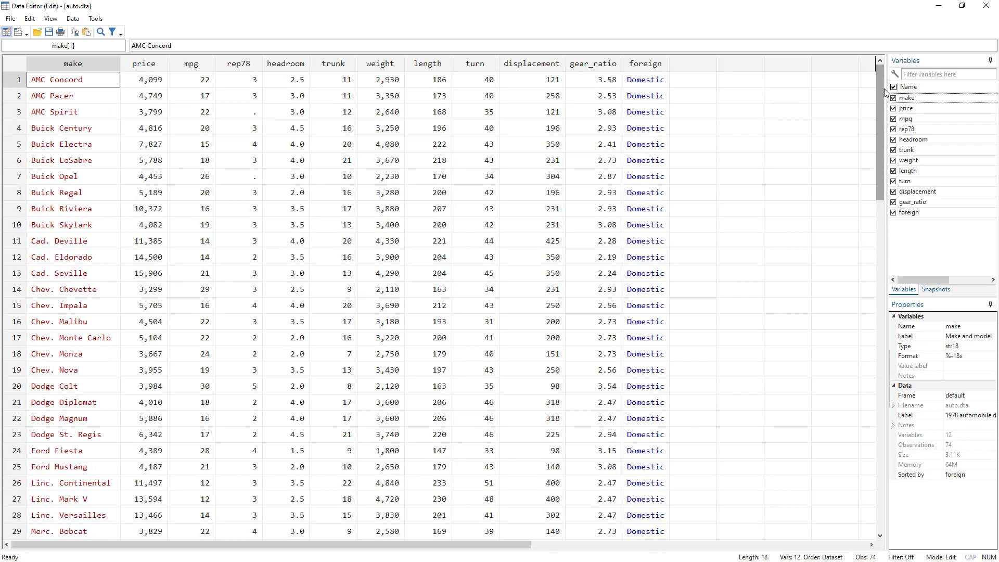
mouse_move(150, 80)
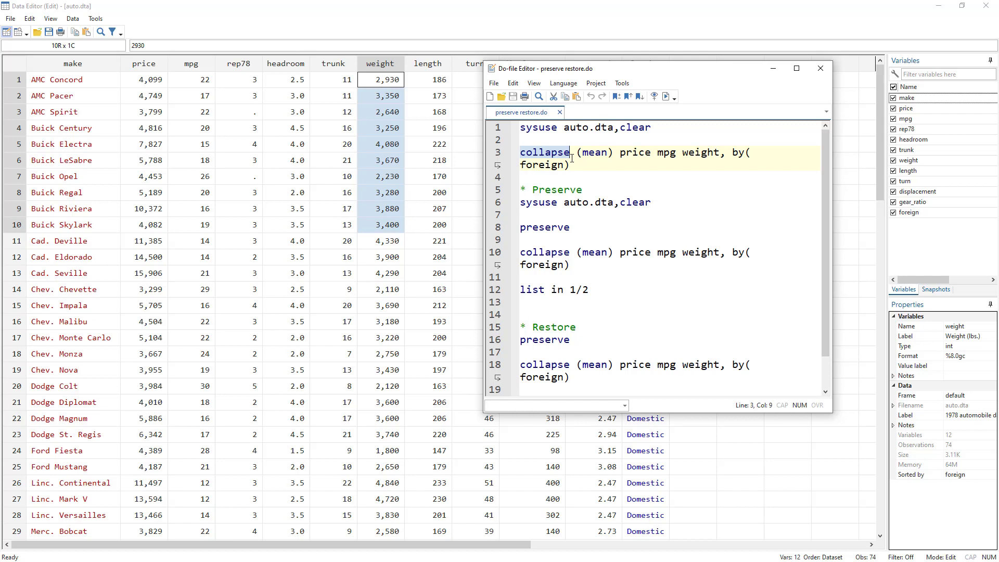
Step: Begin selecting the first collapse command in the do-file
left_click(573, 152)
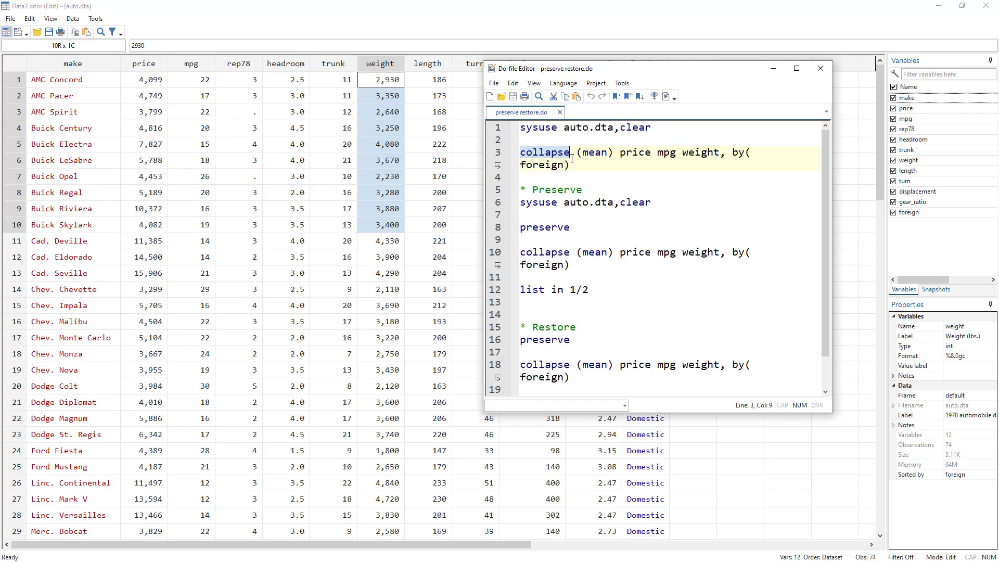
mouse_move(560, 163)
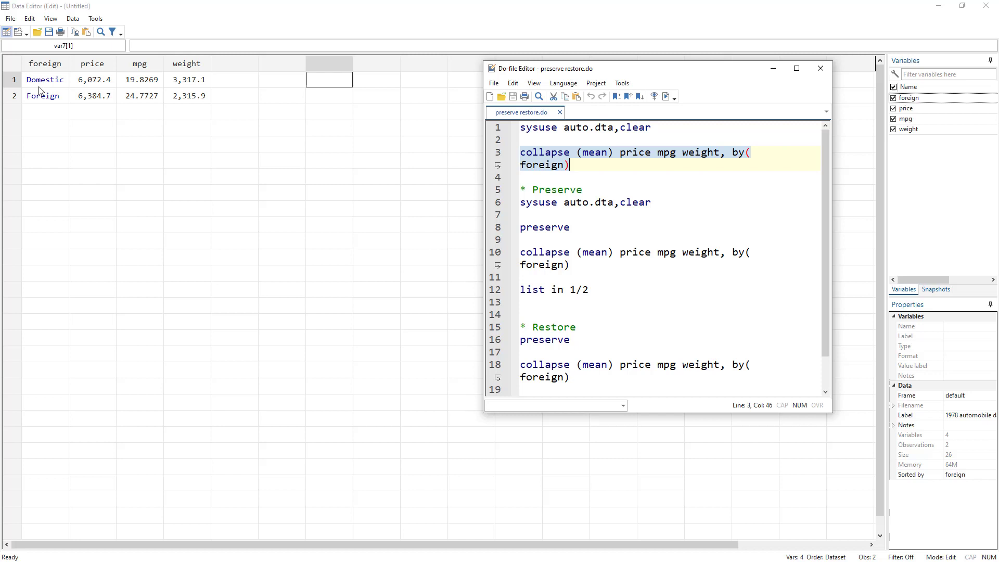
mouse_move(856, 147)
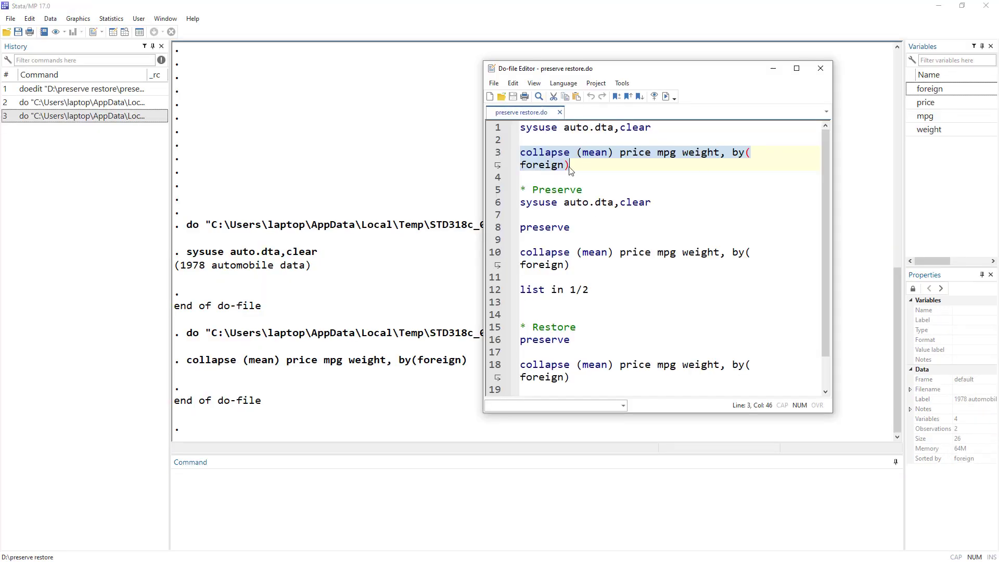
mouse_move(489, 215)
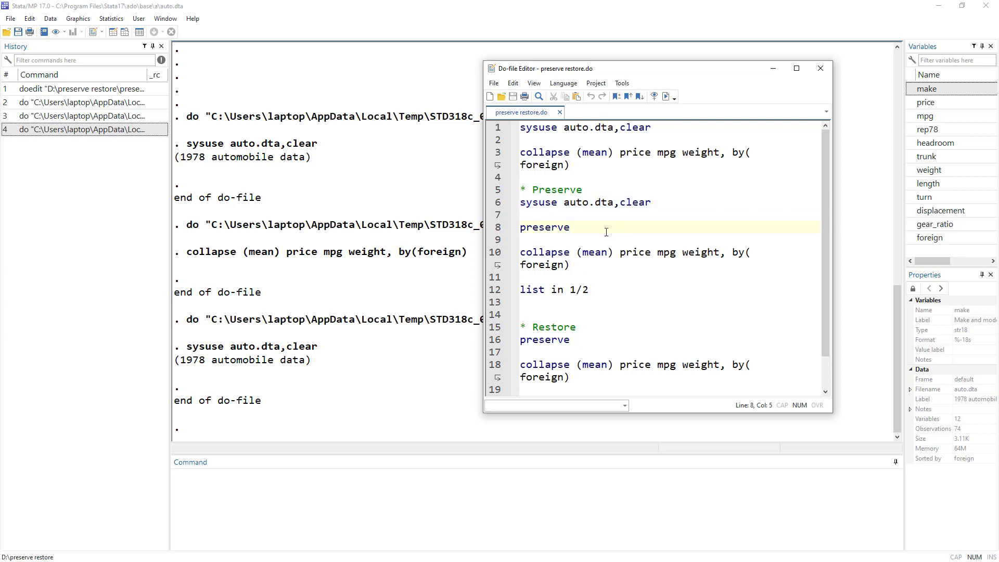
Step: Select the preserve keyword on line 8 of the do-file
double_click(544, 227)
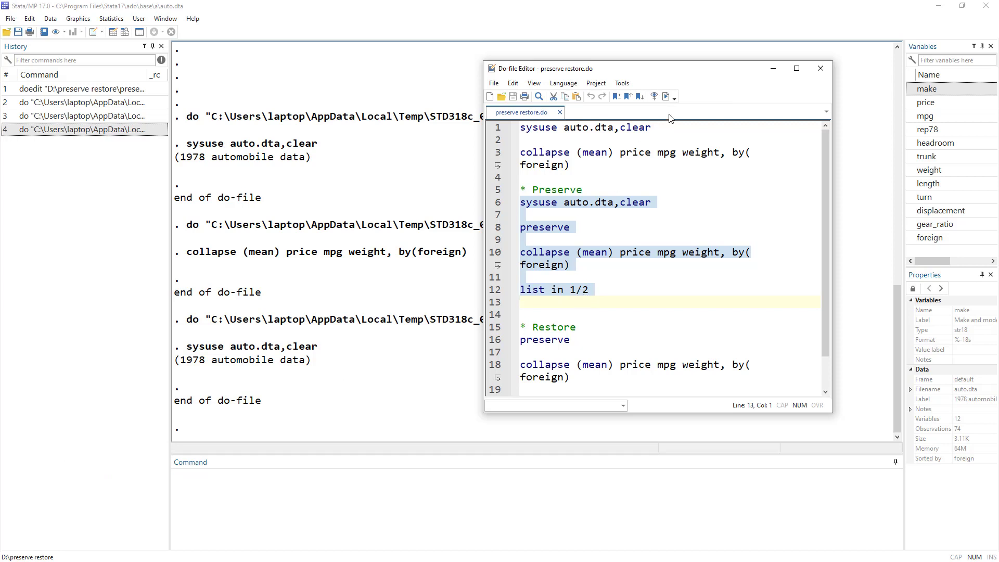
Step: Run the preserve, collapse and list block to list Domestic and Foreign means
left_click(666, 96)
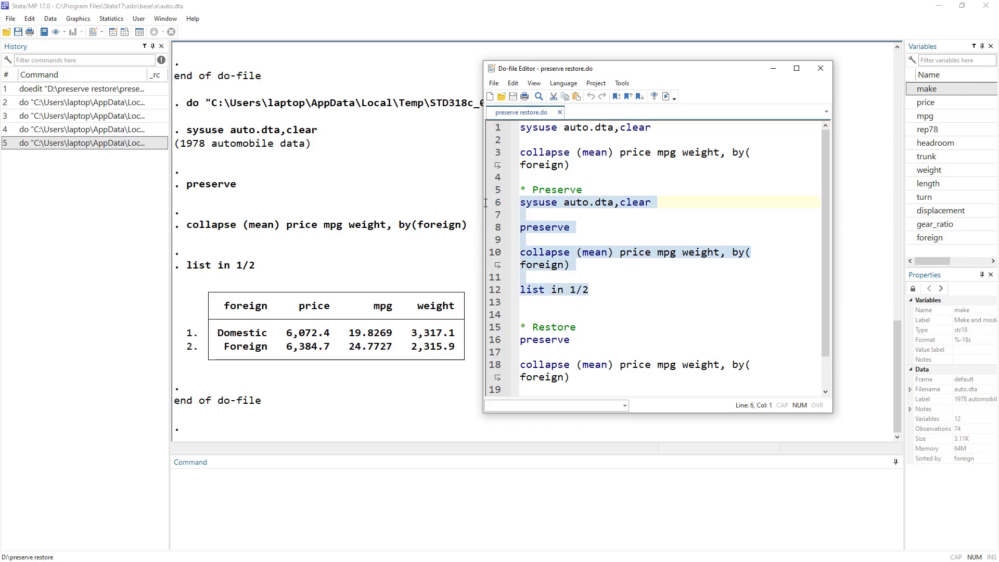
mouse_move(574, 247)
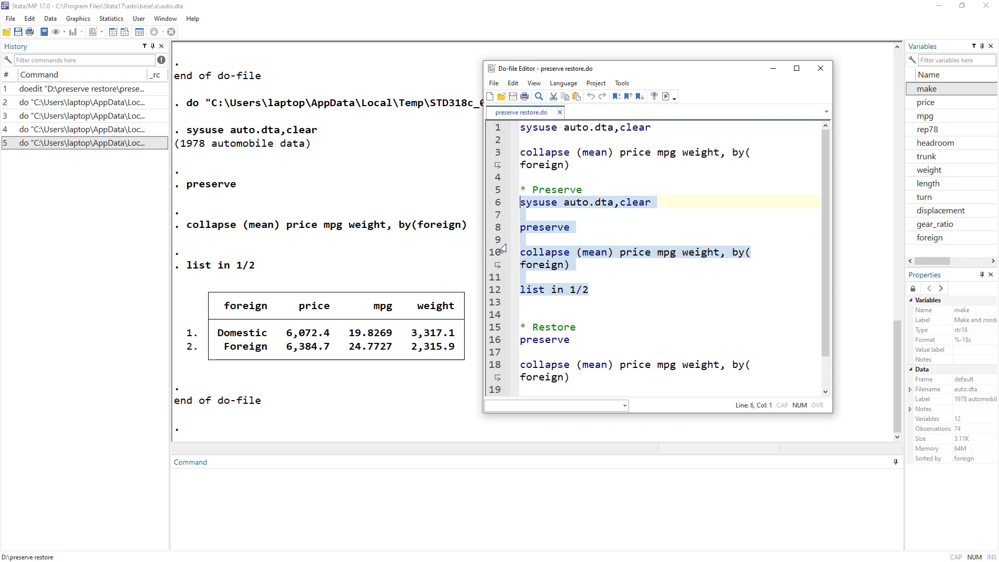
Step: Reselect the sysuse-through-list lines for review, then deselect them
left_click(570, 226)
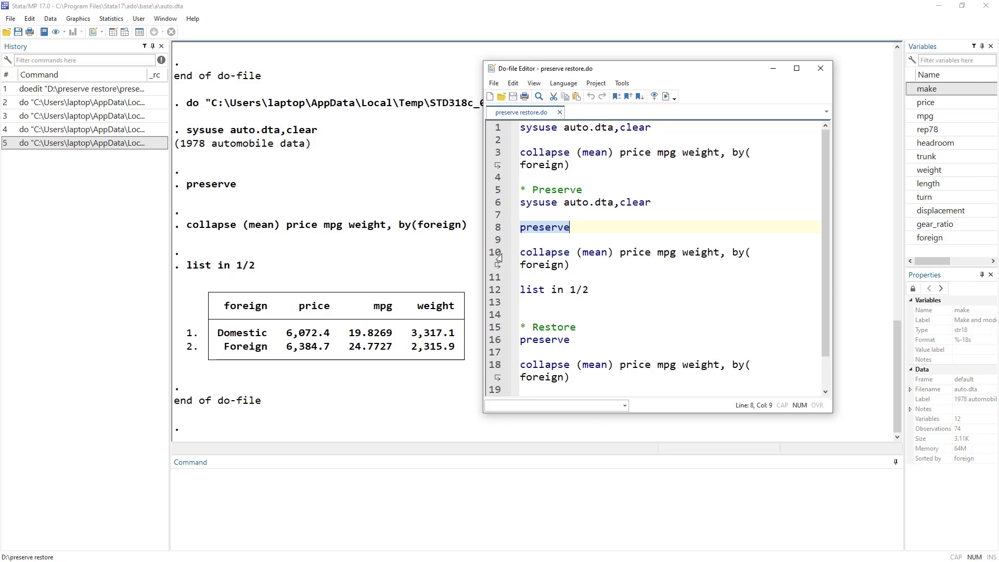
left_click_drag(520, 202, 520, 290)
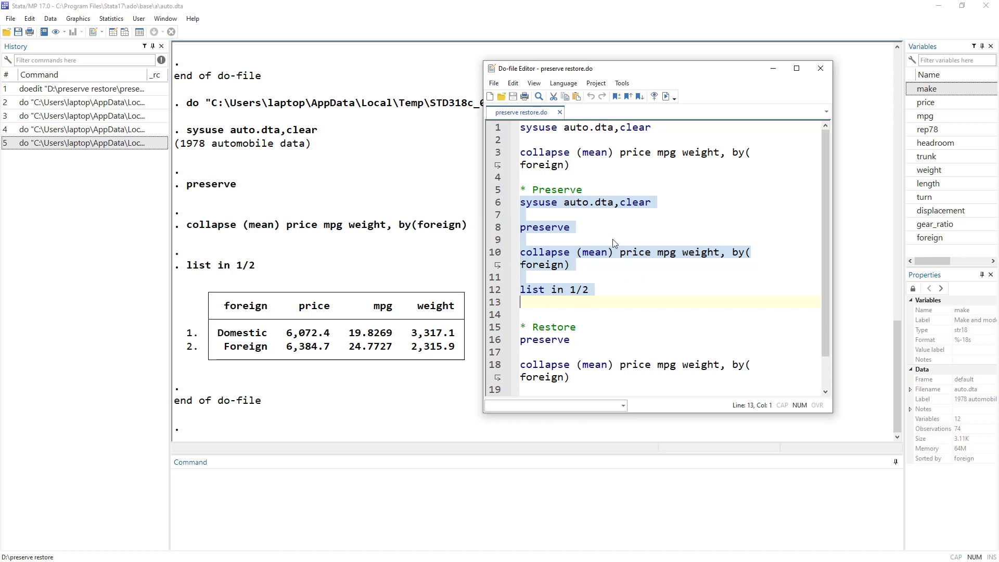
mouse_move(620, 217)
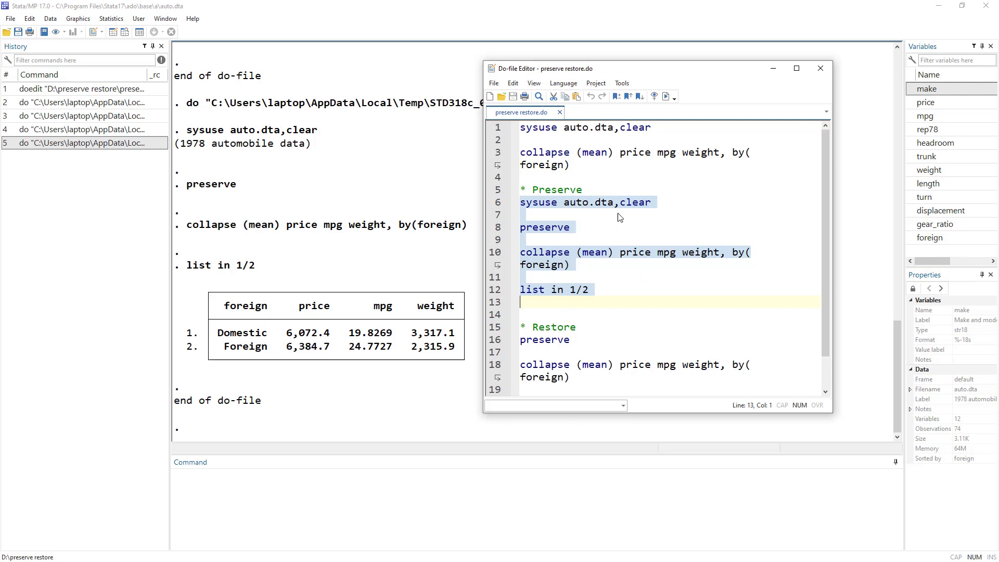
mouse_move(905, 194)
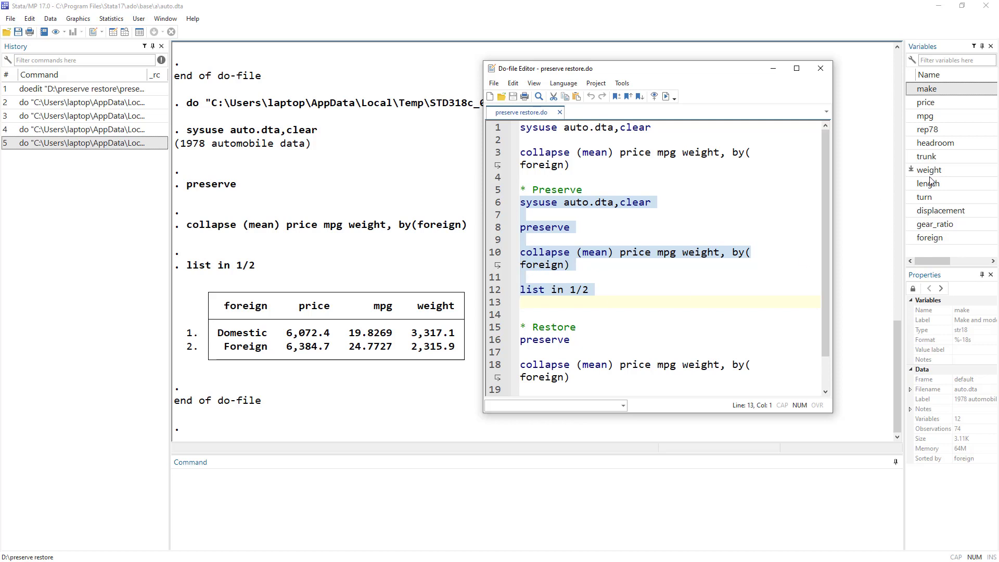
left_click(560, 326)
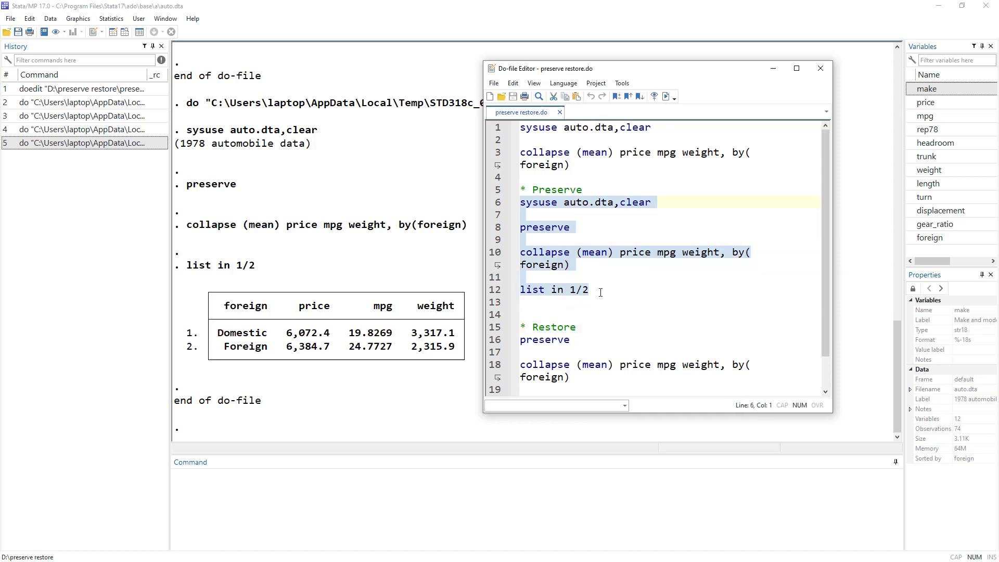
left_click(587, 289)
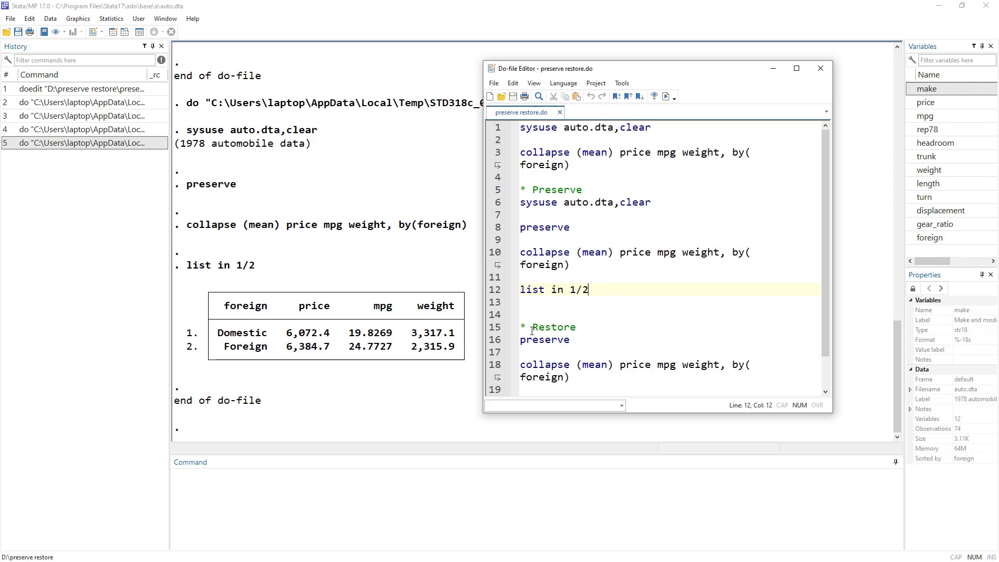
mouse_move(606, 295)
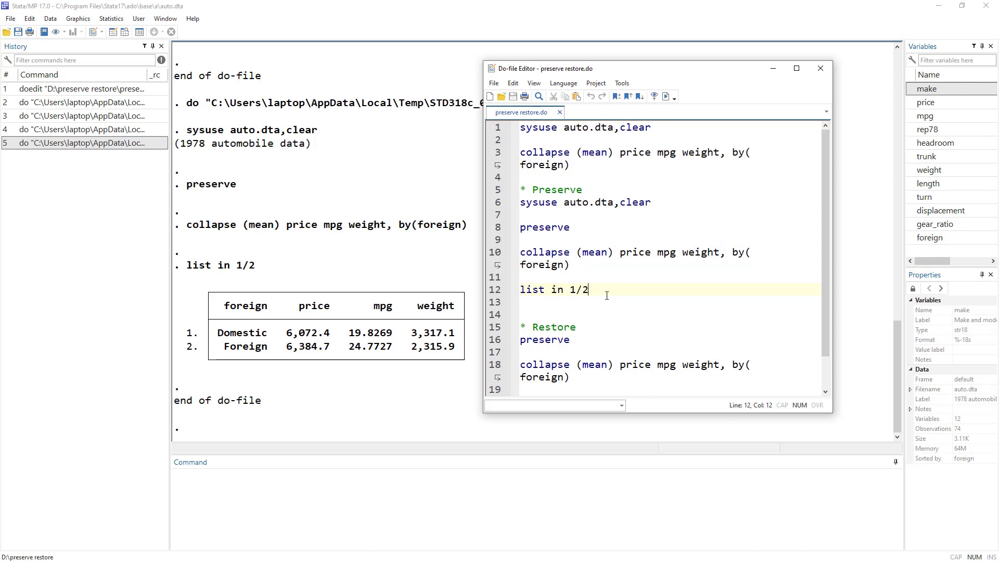
Step: Add 'preserve', 'drop price mpg' and 'summarize price' lines to the do-file
type("preserve")
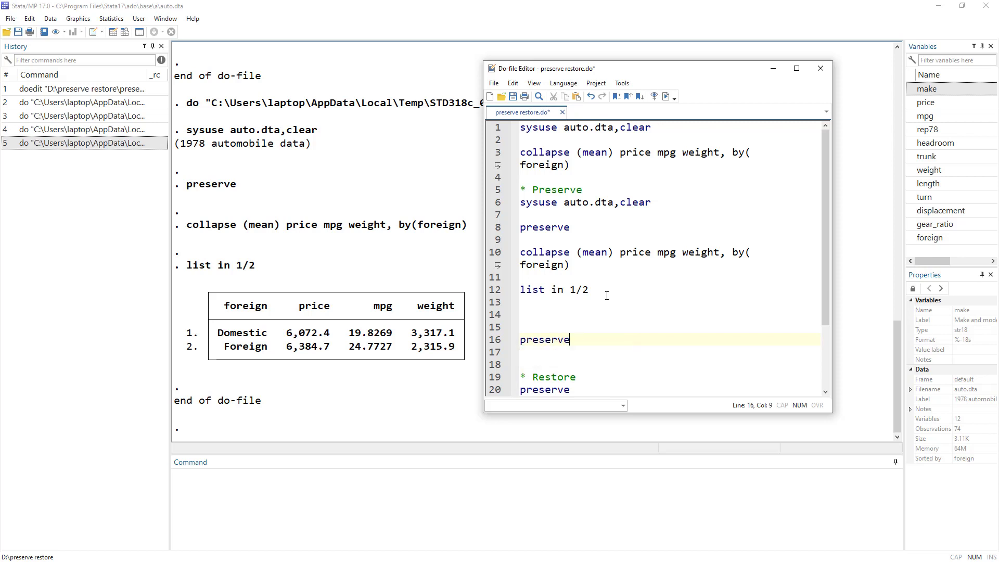
type("drop pri")
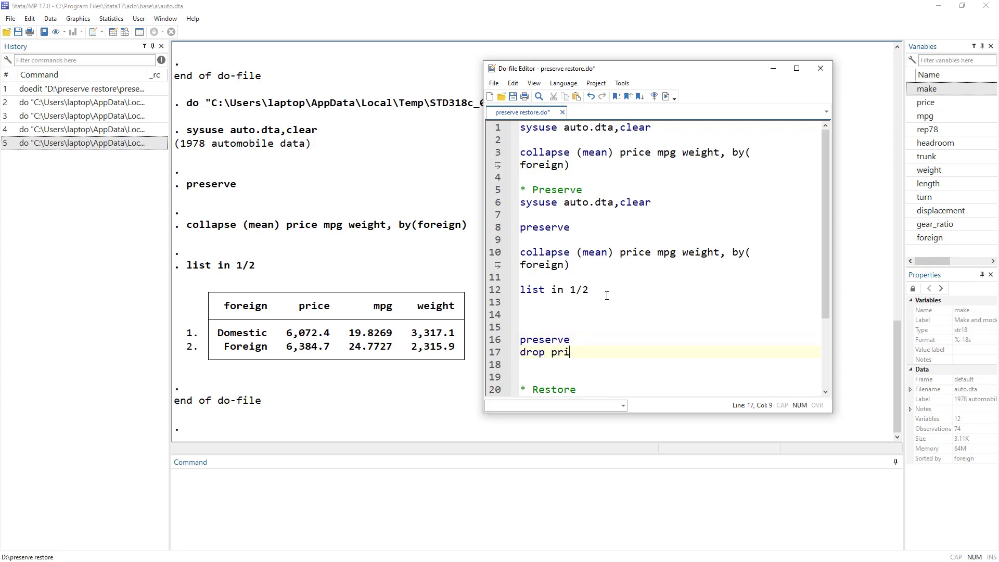
type("ce mpg")
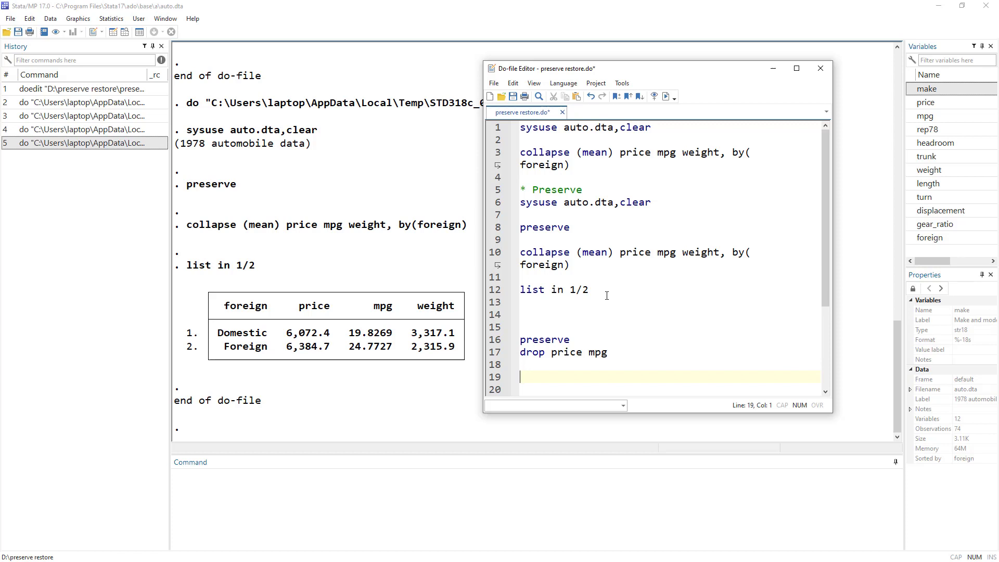
type("summ price")
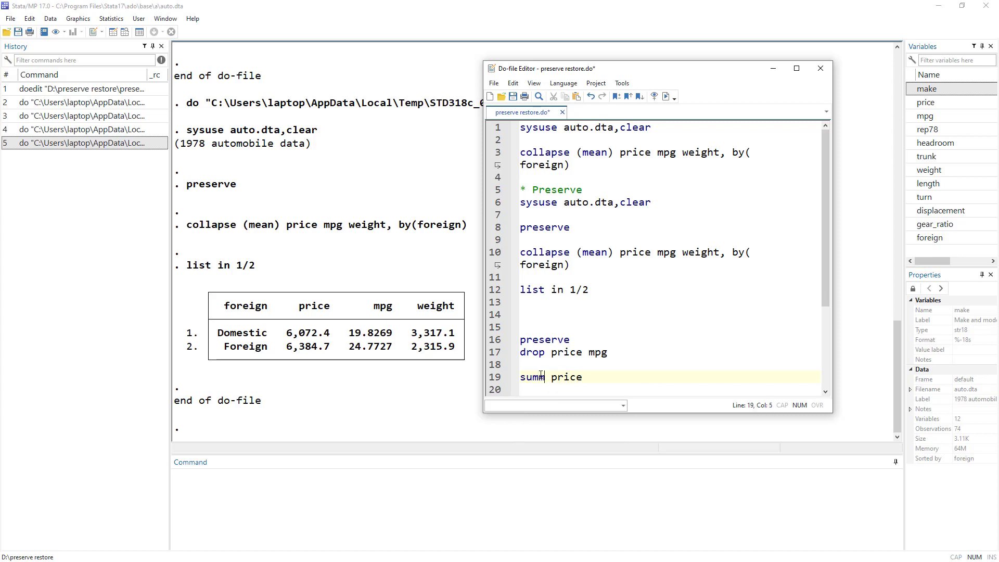
type("arize")
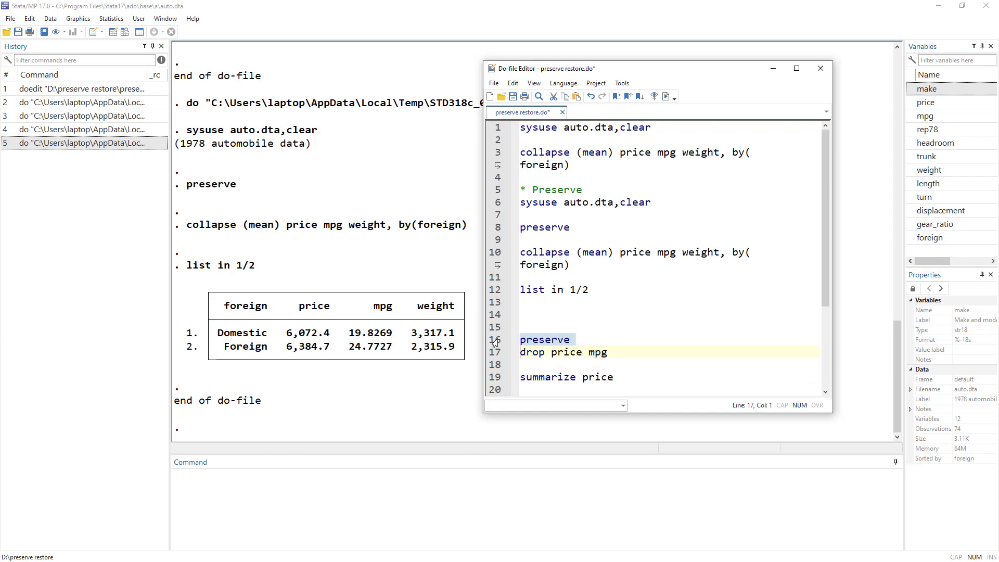
scroll("down", 3)
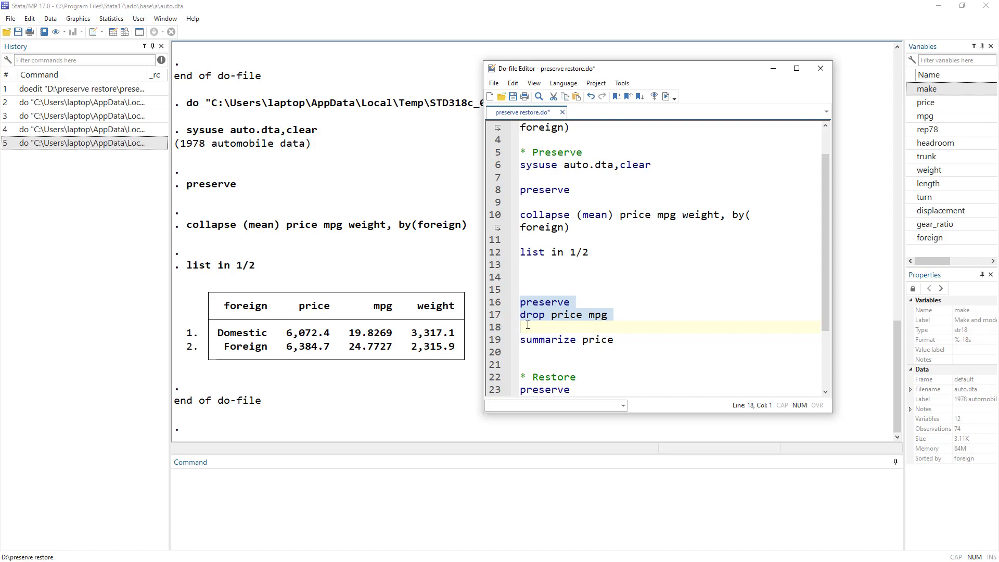
mouse_move(555, 319)
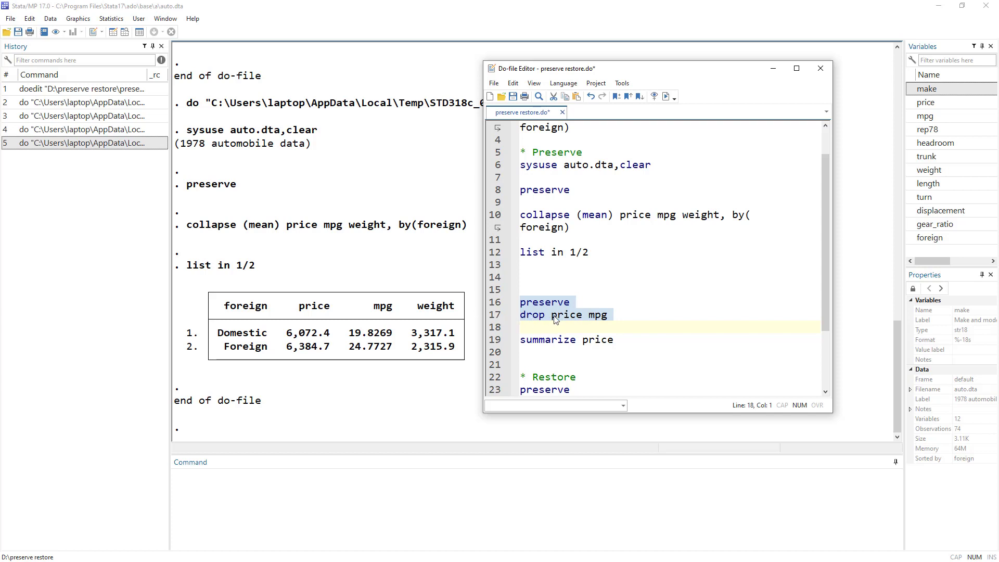
Step: Run the selected preserve and drop price mpg lines
left_click(522, 327)
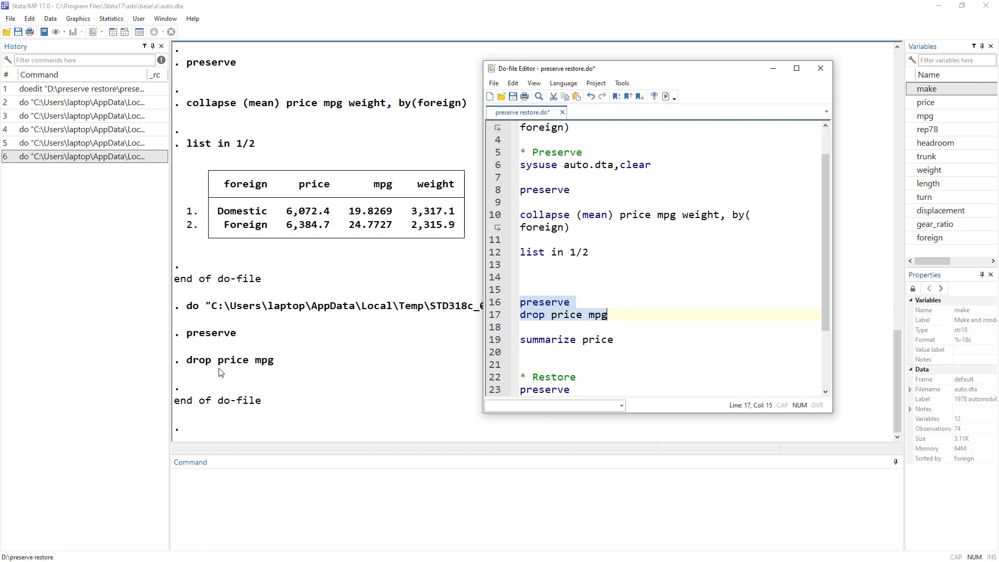
mouse_move(279, 371)
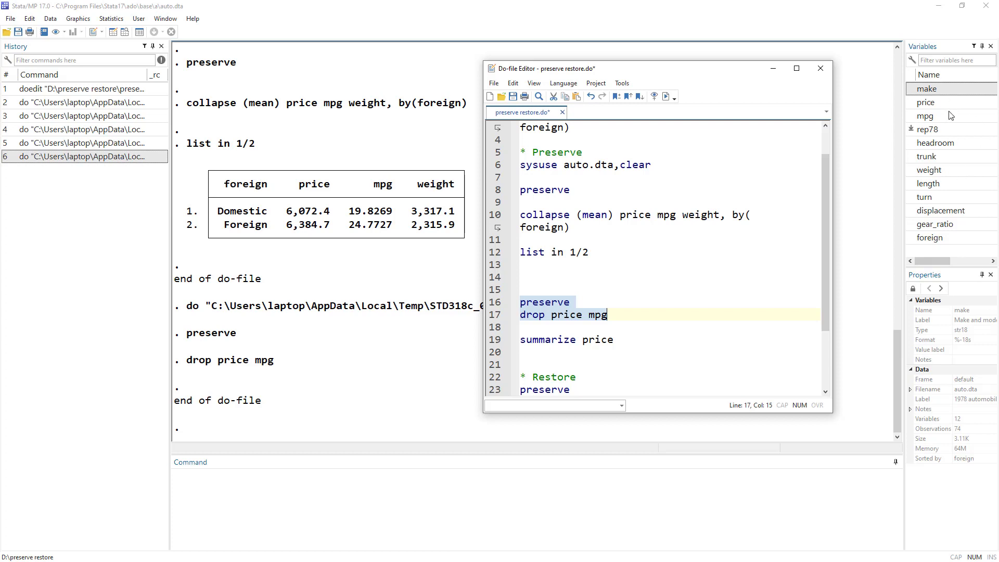
mouse_move(295, 497)
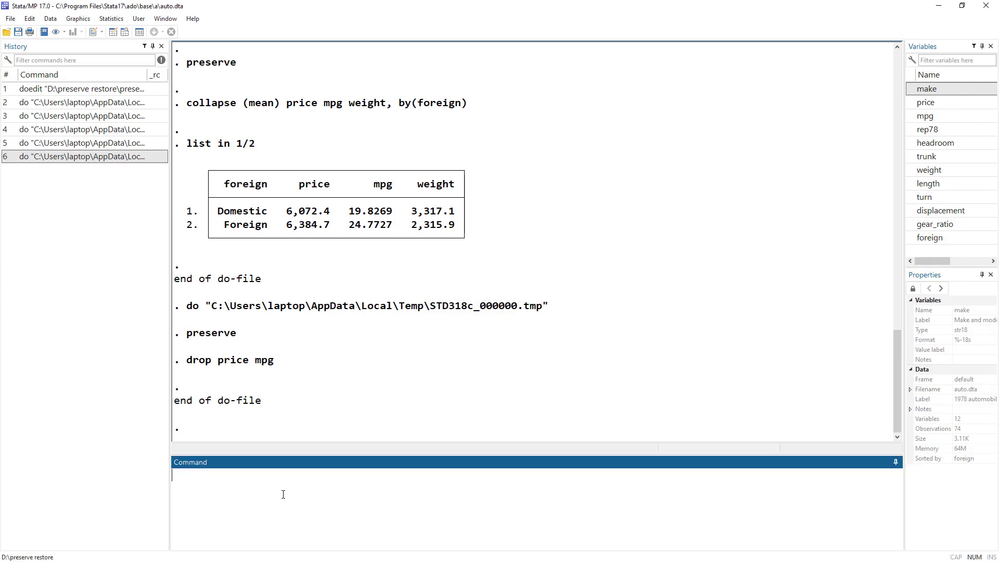
Step: Run preserve, drop price mpg and restore interactively, then repeat from the History pane
type("preserv")
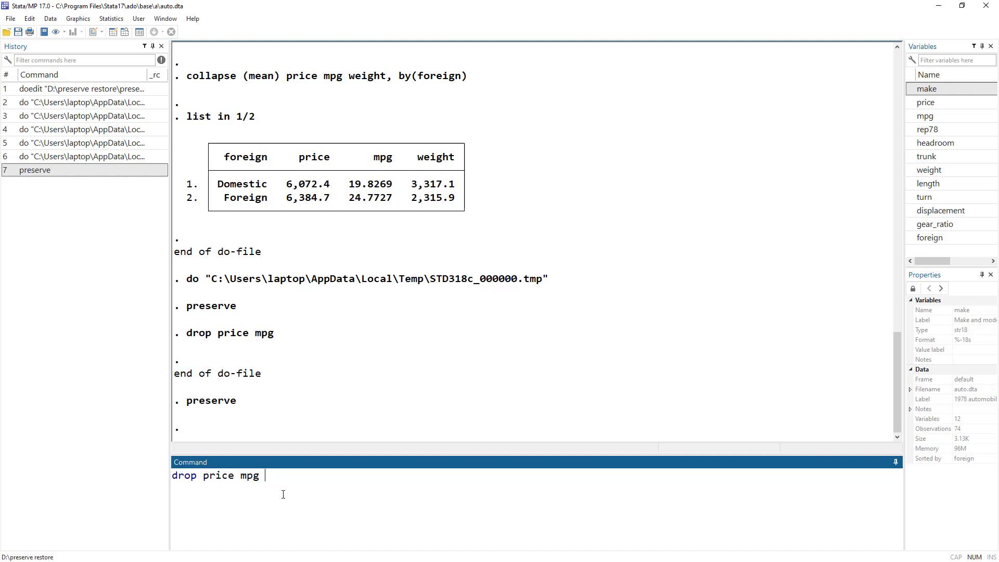
key("Return")
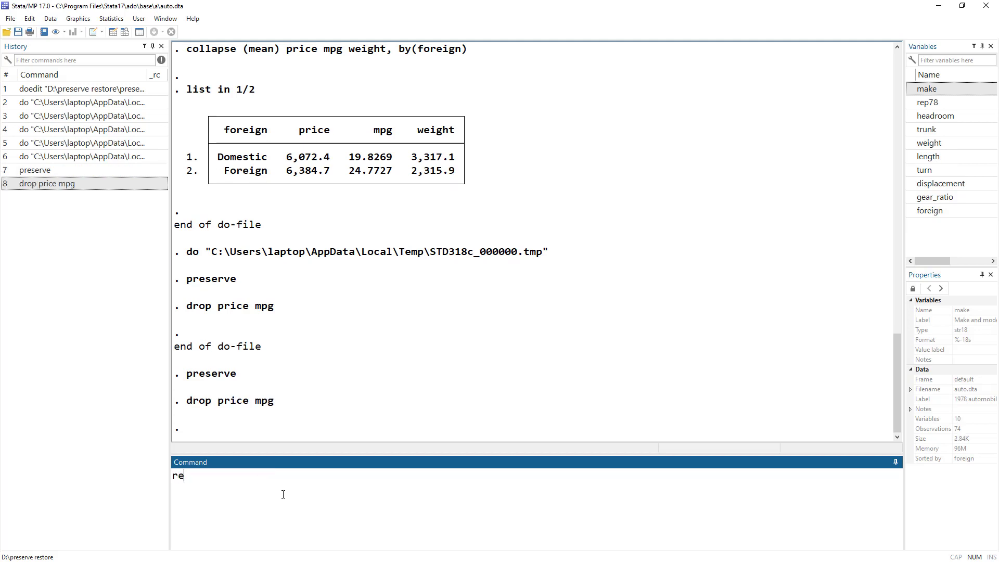
key("Return")
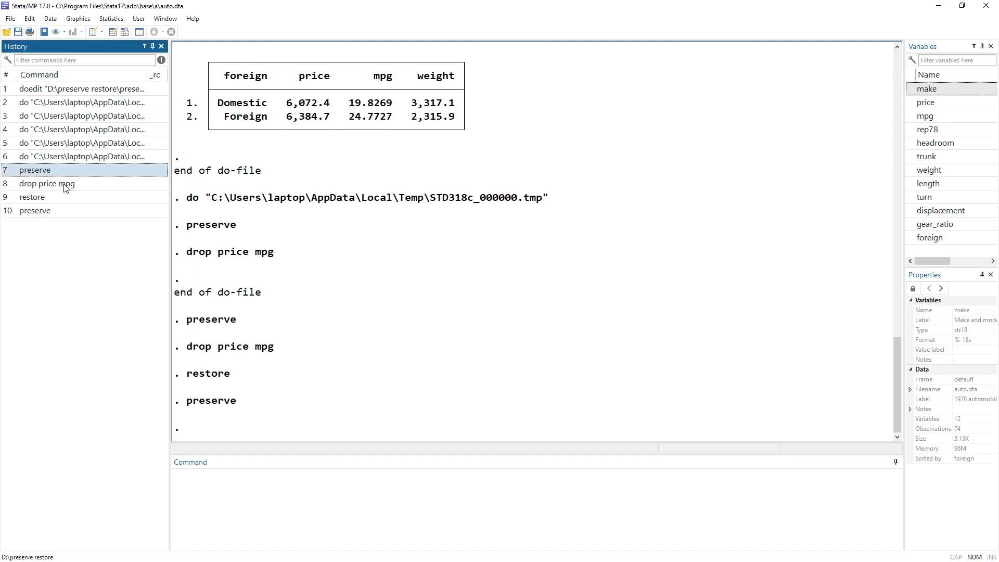
double_click(47, 183)
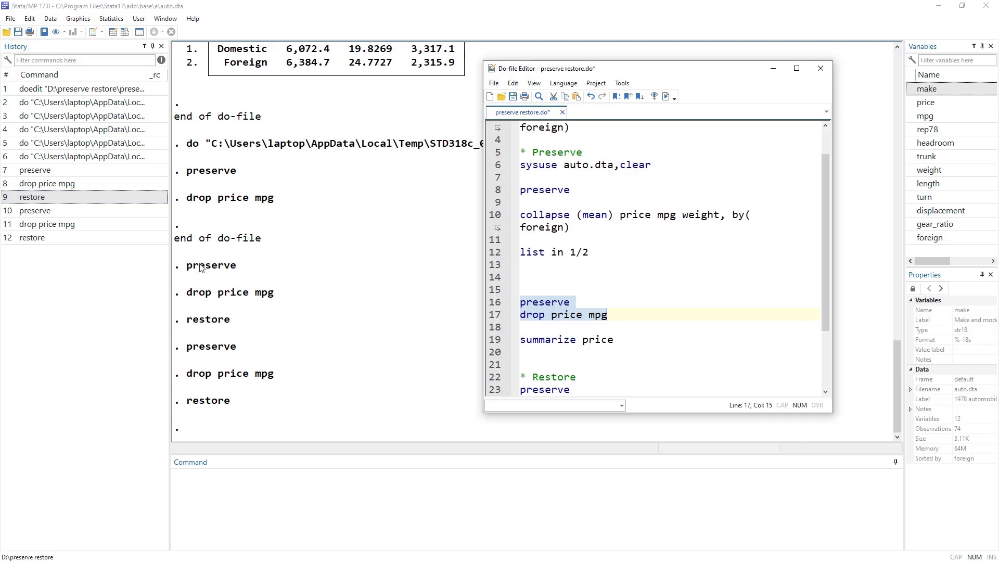
Step: Scroll down to the Restore section with preserve, collapse, restore and list in 1/2
scroll("down", 3)
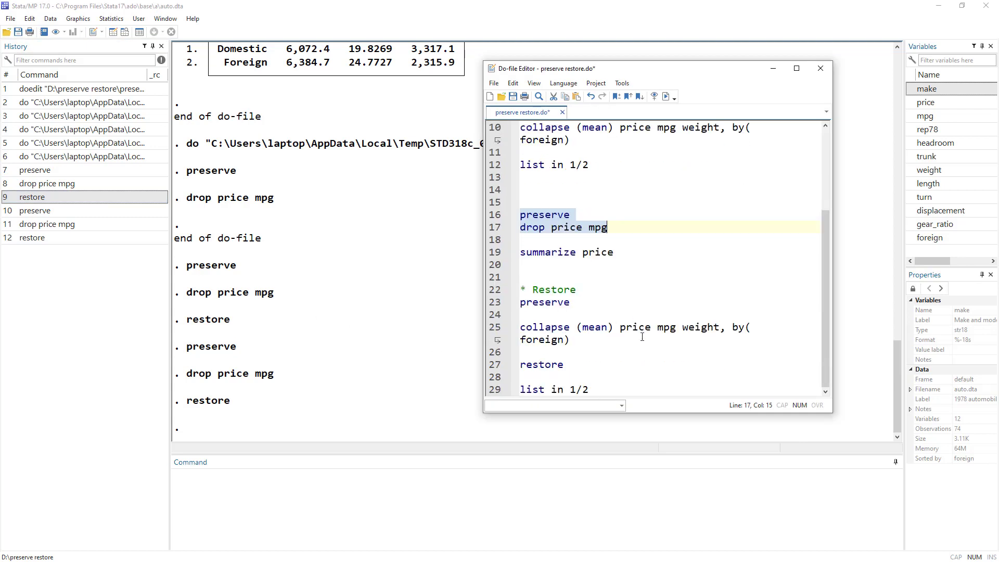
mouse_move(573, 214)
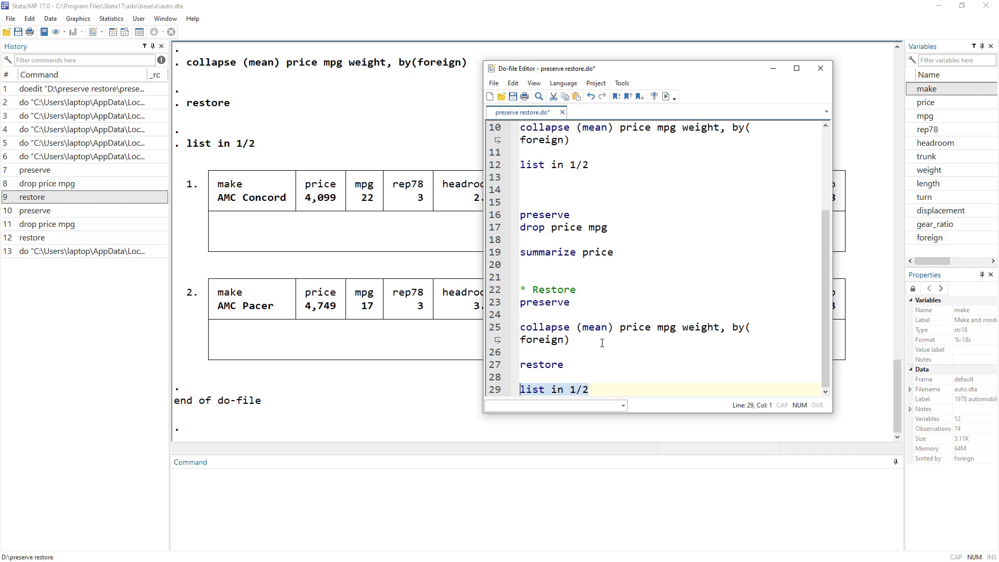
mouse_move(580, 265)
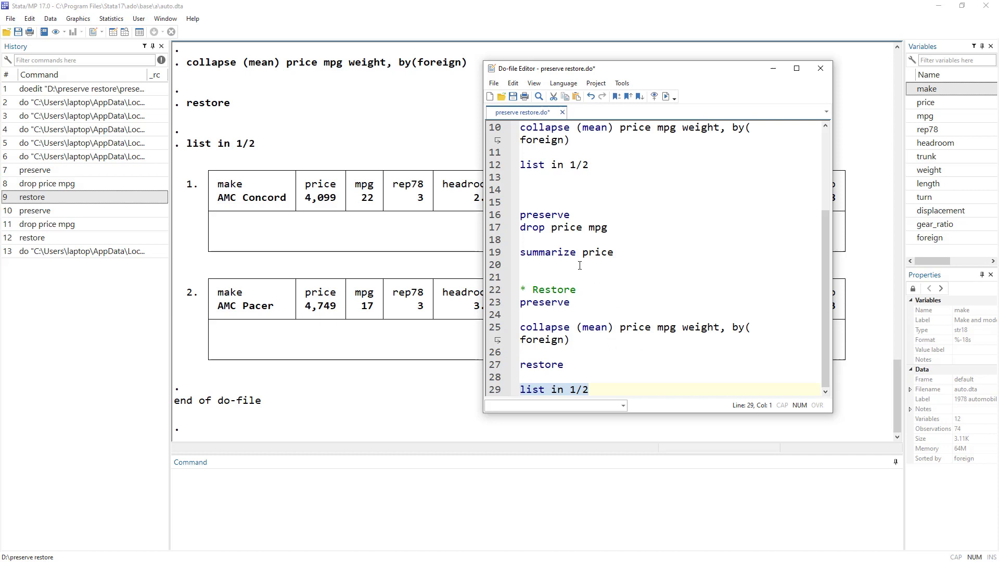
mouse_move(521, 318)
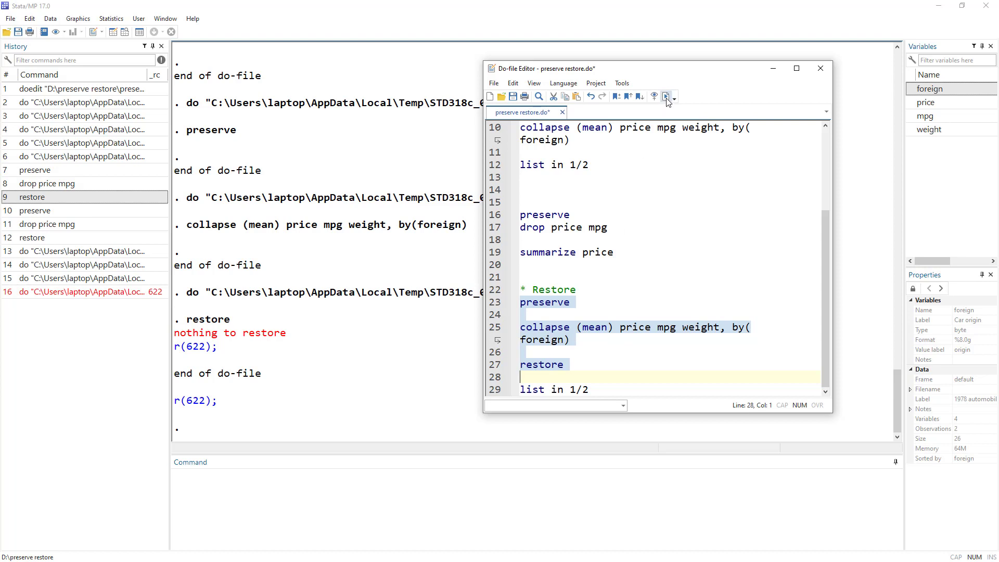
mouse_move(665, 96)
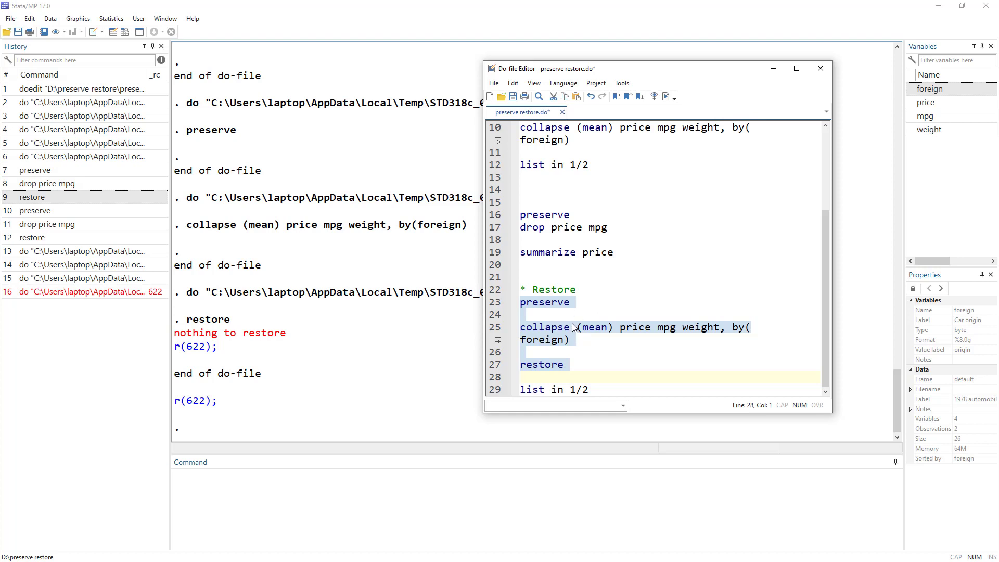
mouse_move(591, 338)
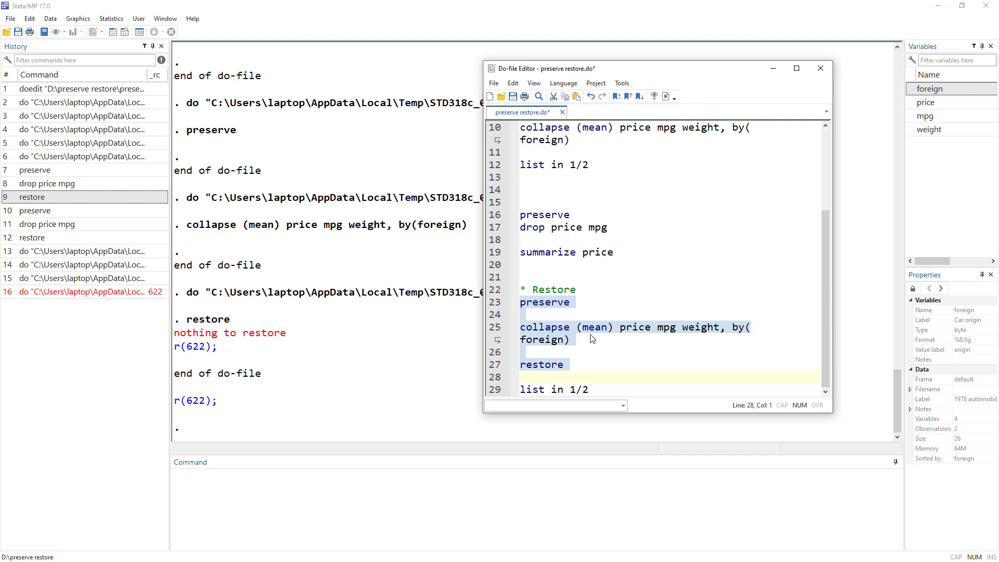